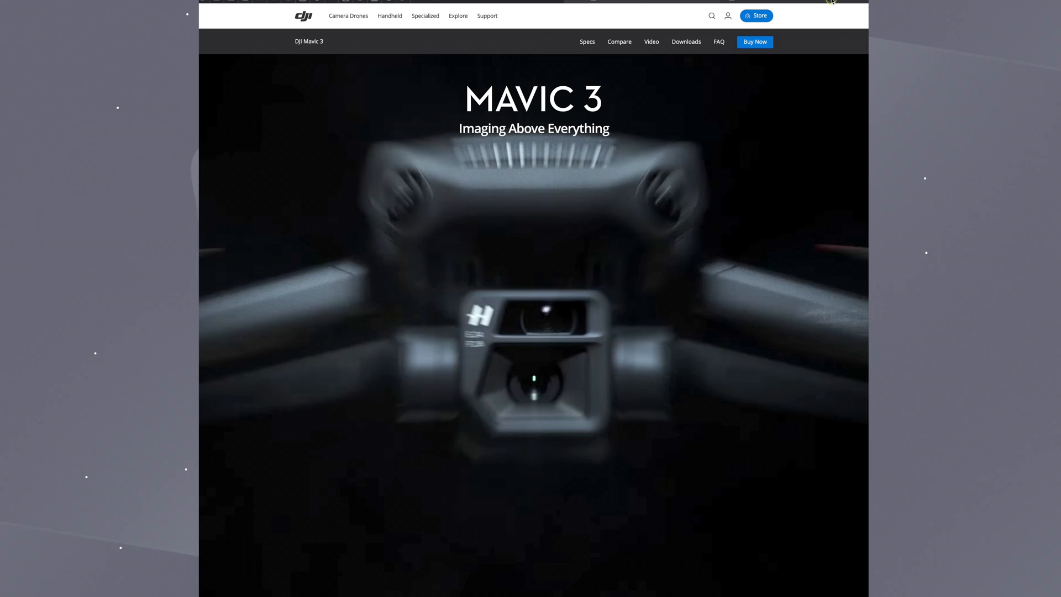
{"action": "mouse_move", "coordinate": [832, 2]}
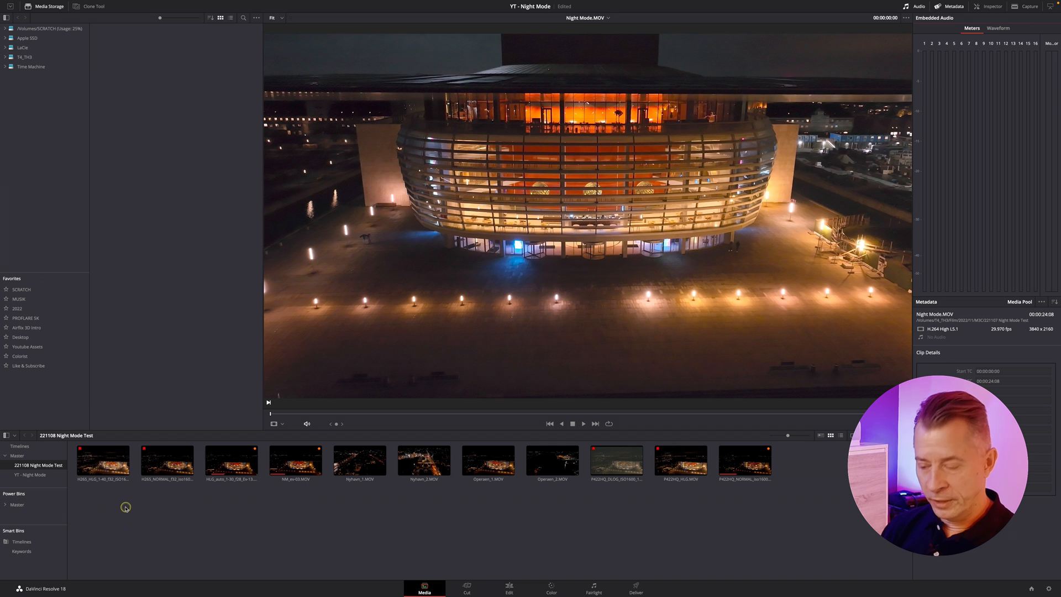
- Preview the H.265 night-mode and normal-mode clips from the 221108 Night Mode Test bin
{"action": "left_click", "coordinate": [103, 459]}
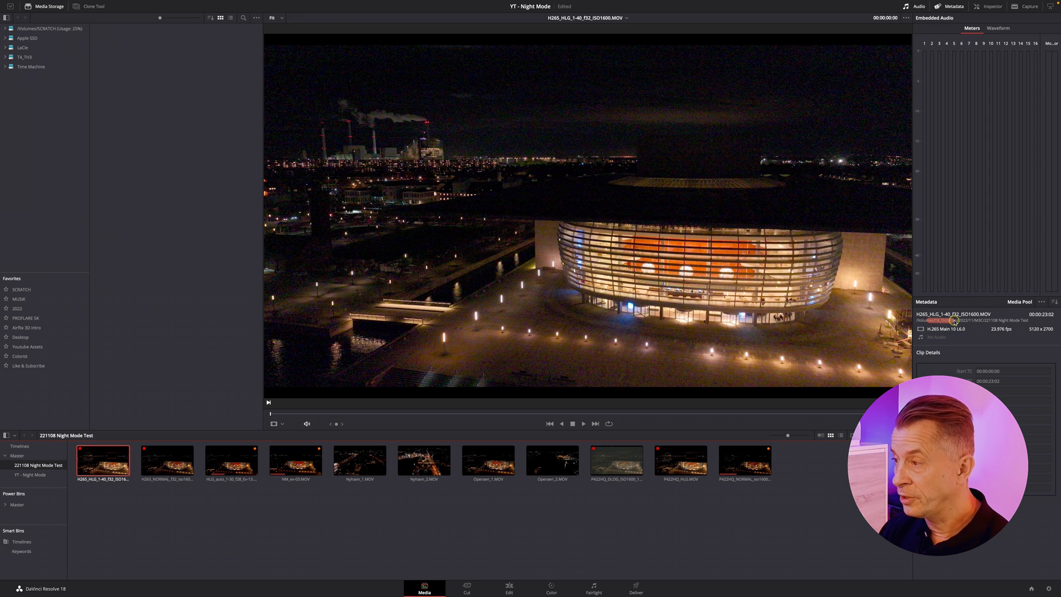
{"action": "left_click", "coordinate": [167, 459]}
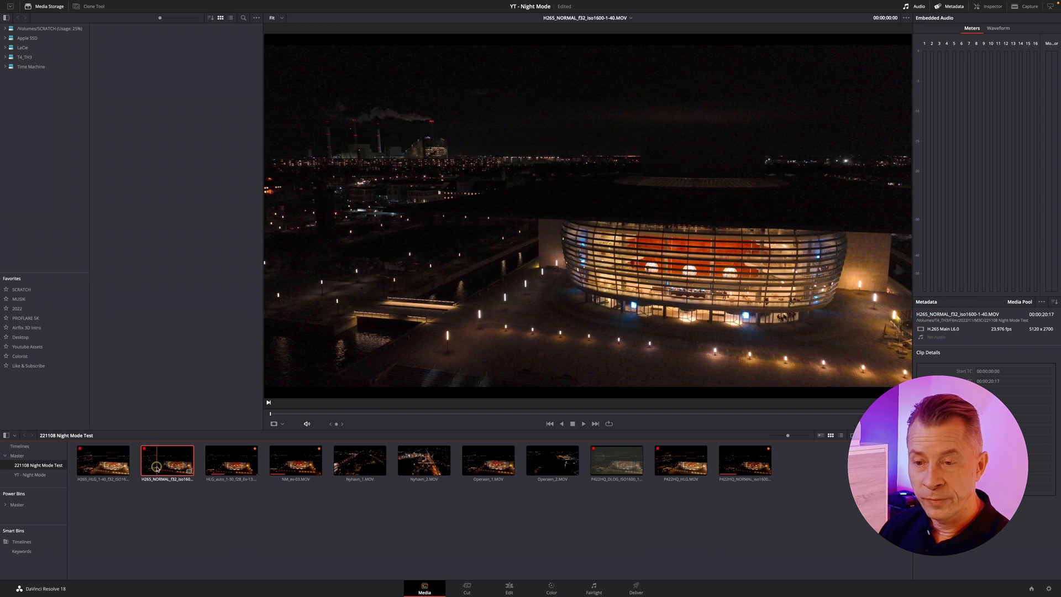
{"action": "mouse_move", "coordinate": [218, 489]}
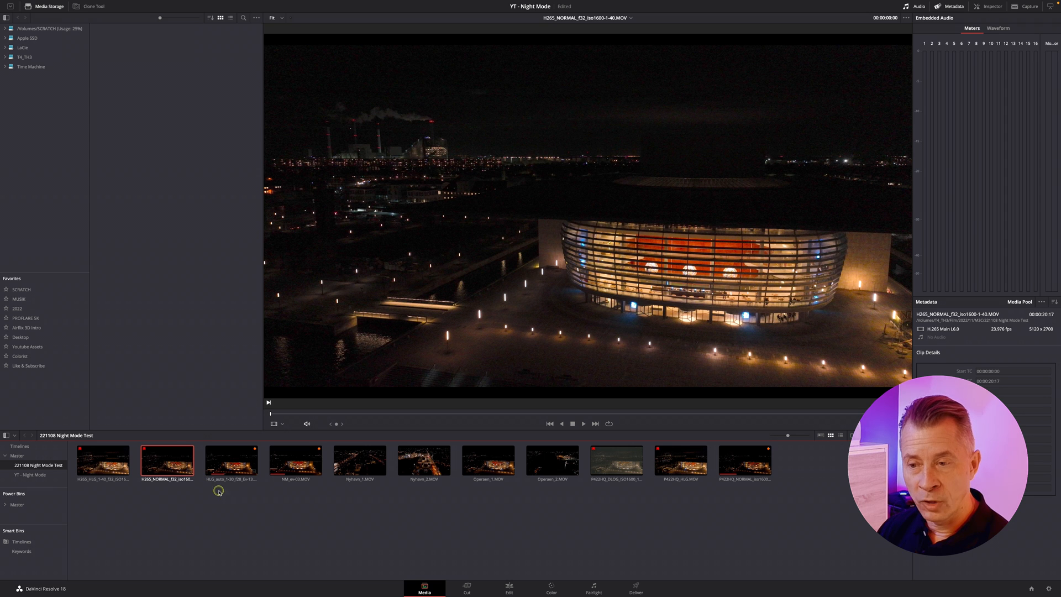
{"action": "left_click", "coordinate": [295, 460]}
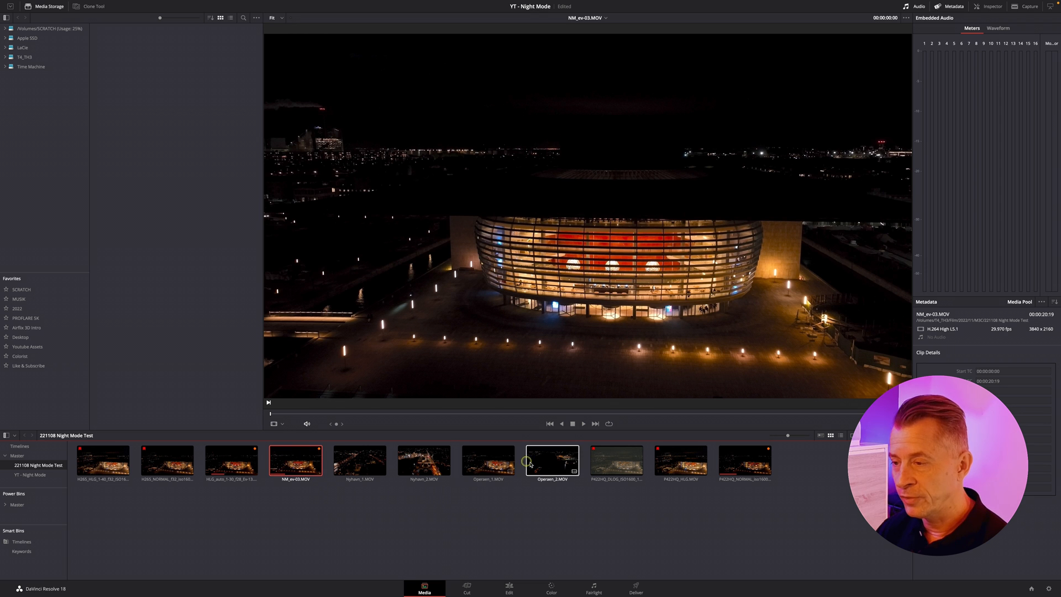
- Preview the ProRes D-Log, HLG and normal-mode ISO 1600 clips, then move to the Edit page
{"action": "left_click", "coordinate": [616, 461]}
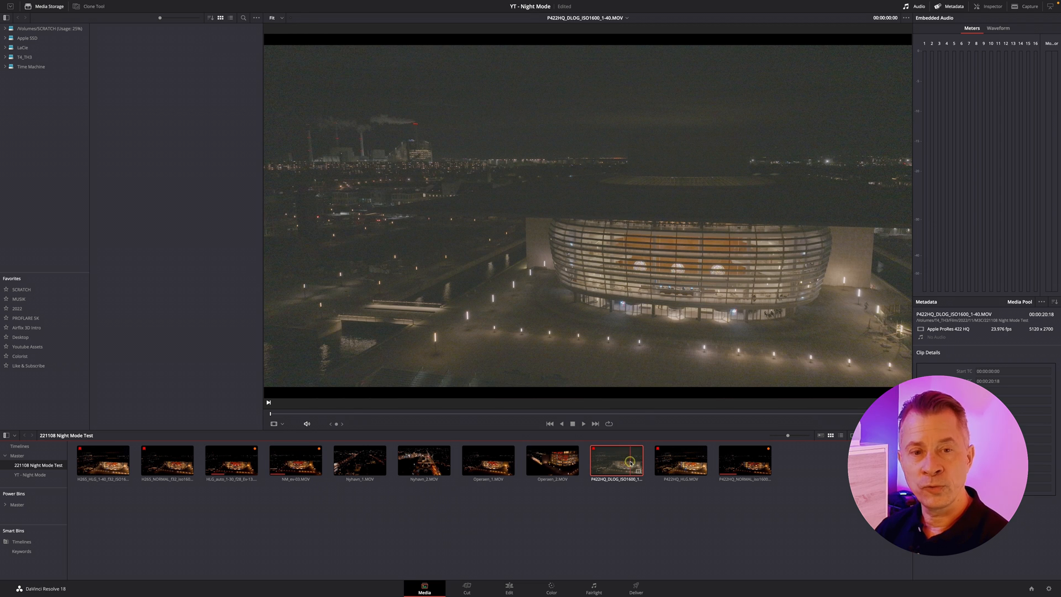
{"action": "left_click", "coordinate": [681, 461]}
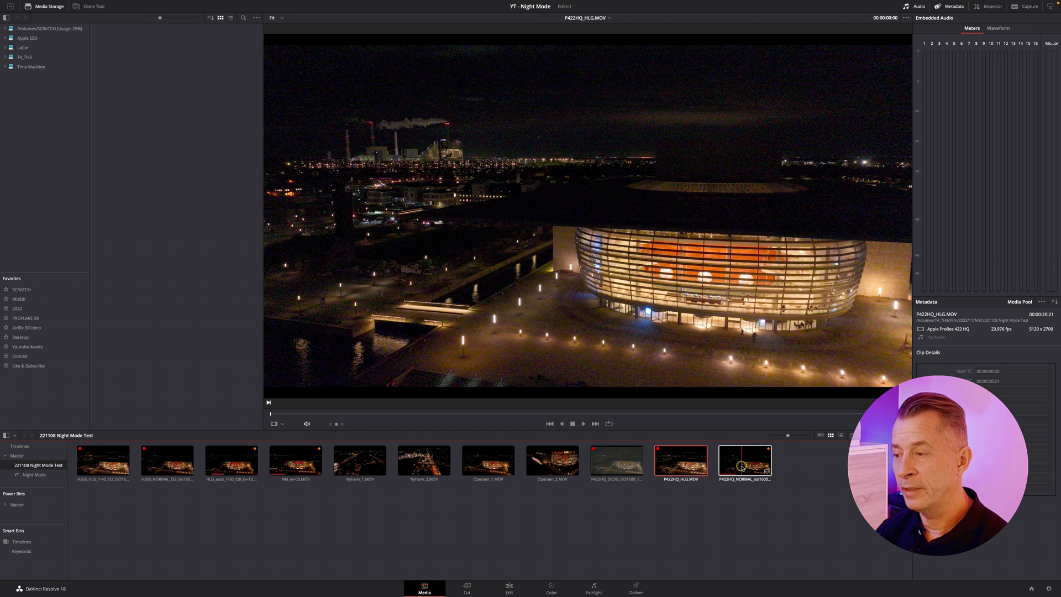
{"action": "left_click", "coordinate": [744, 461]}
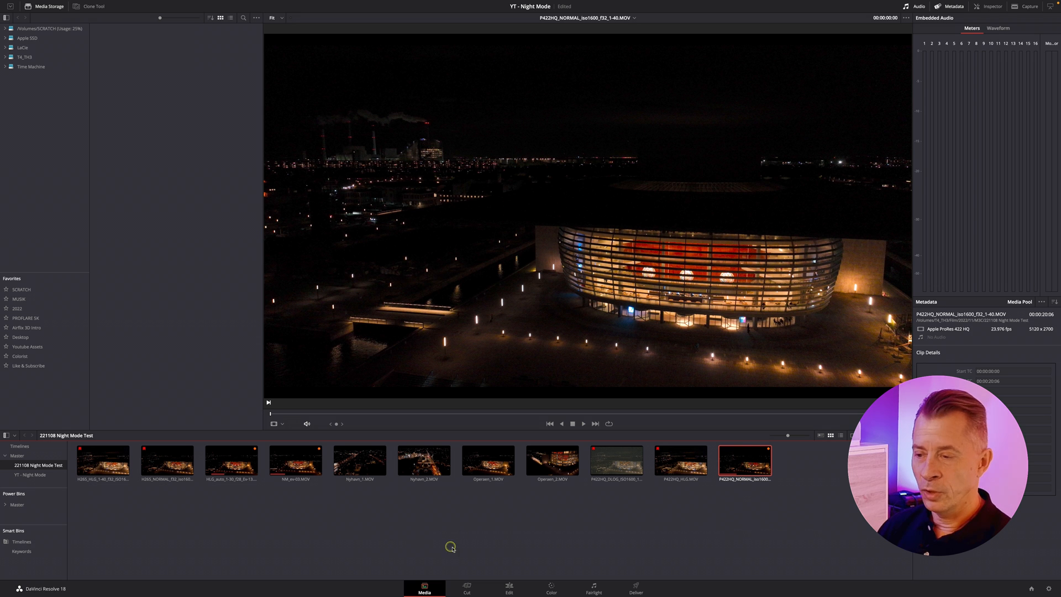
{"action": "left_click", "coordinate": [509, 587]}
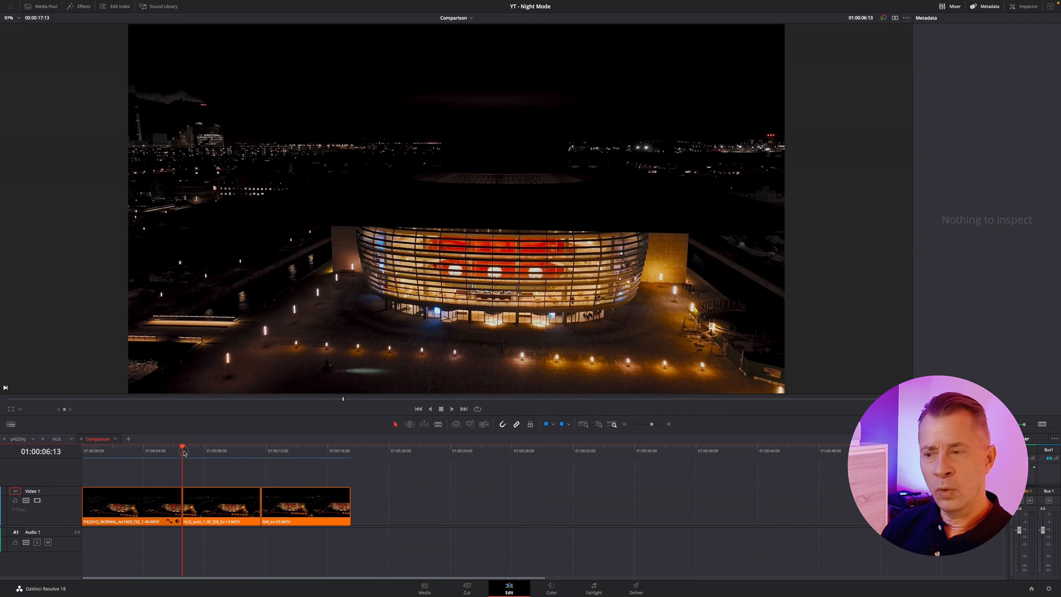
- Review the HLG and ProRes clips' node trees and noise reduction on the Color page
{"action": "left_click", "coordinate": [551, 587]}
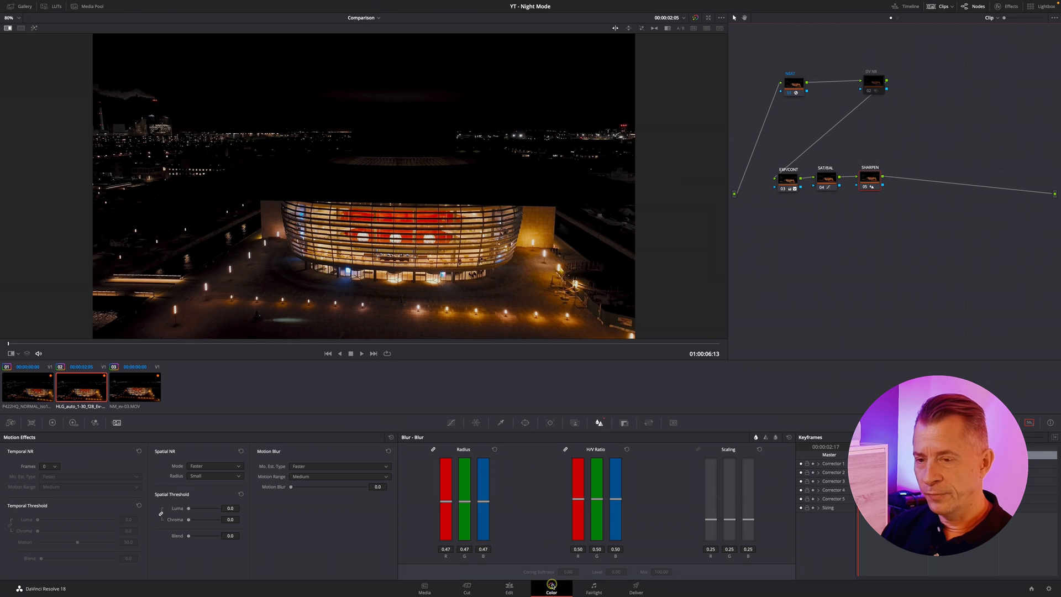
{"action": "left_click", "coordinate": [134, 385]}
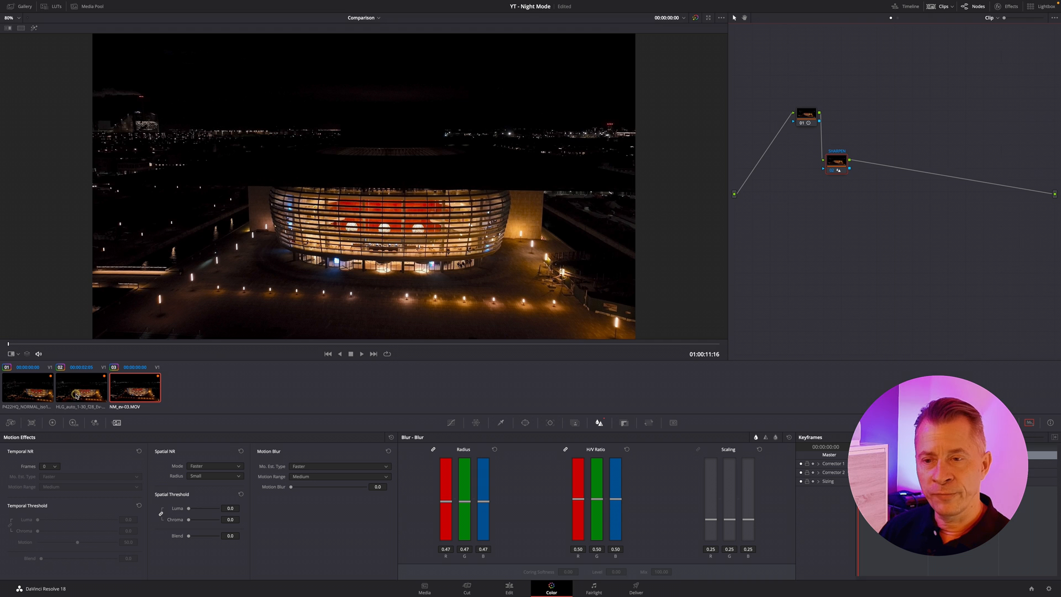
{"action": "left_click", "coordinate": [74, 385]}
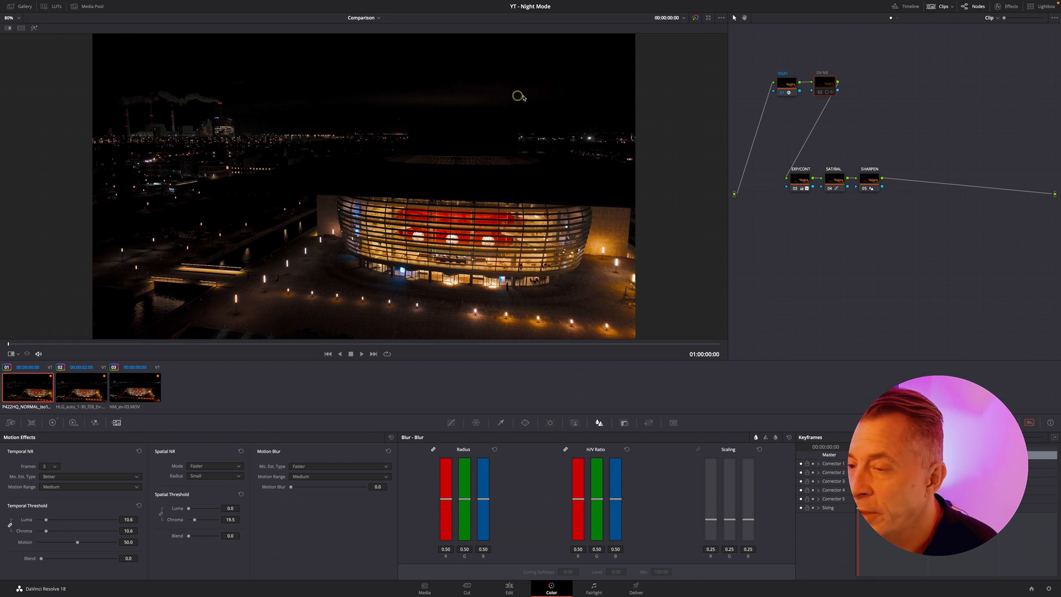
{"action": "mouse_move", "coordinate": [351, 189]}
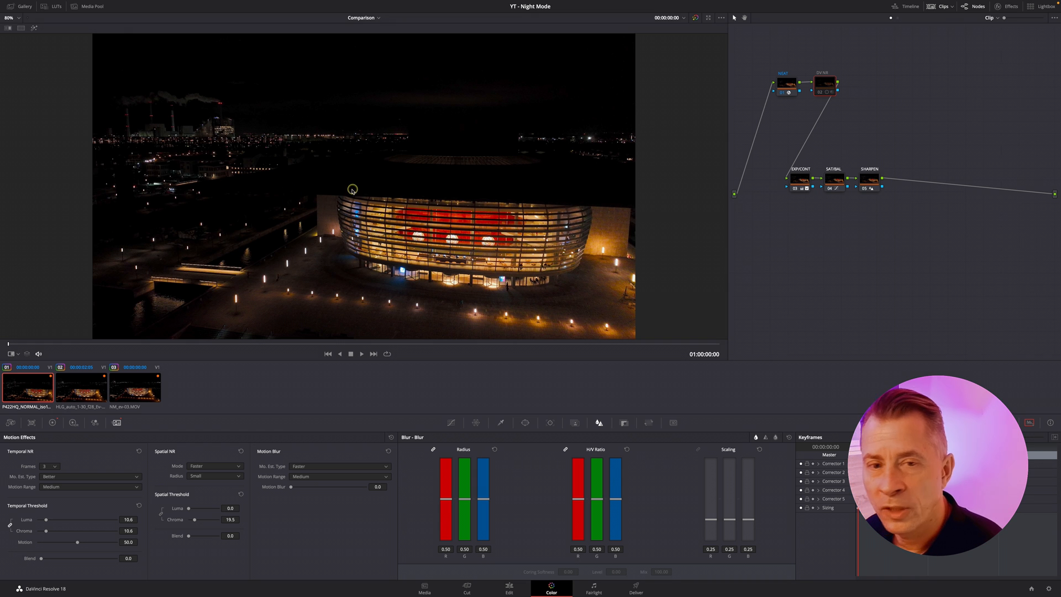
{"action": "mouse_move", "coordinate": [312, 223]}
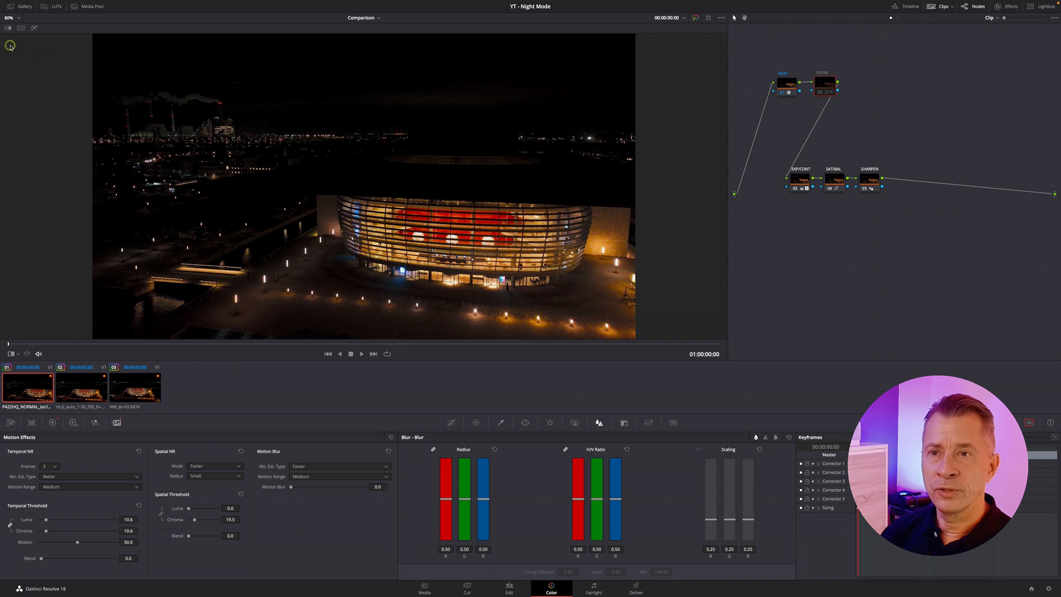
{"action": "left_click", "coordinate": [12, 17]}
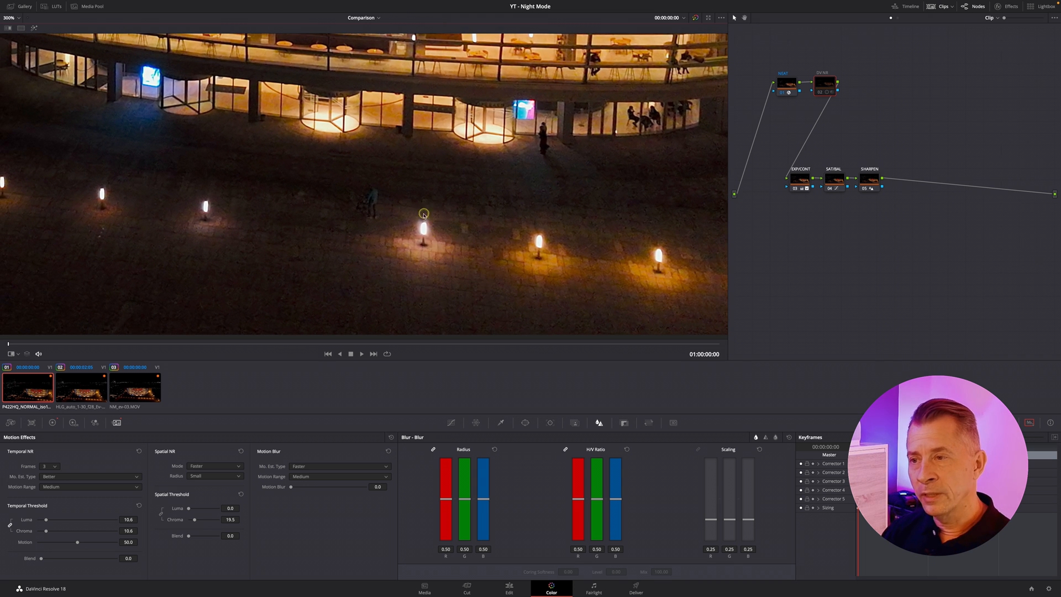
{"action": "mouse_move", "coordinate": [428, 194]}
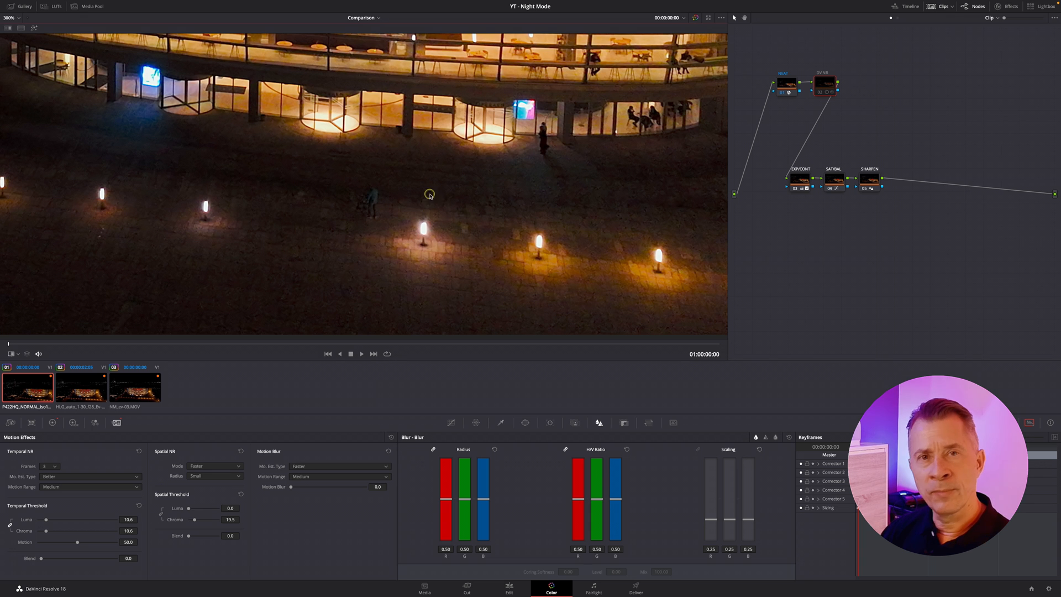
{"action": "mouse_move", "coordinate": [412, 213]}
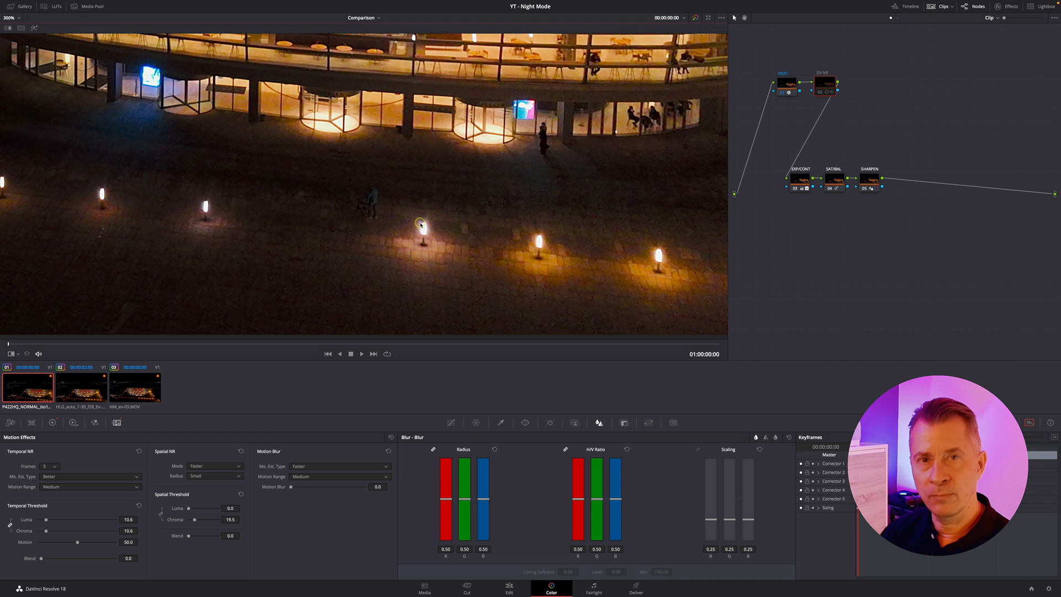
{"action": "mouse_move", "coordinate": [459, 288]}
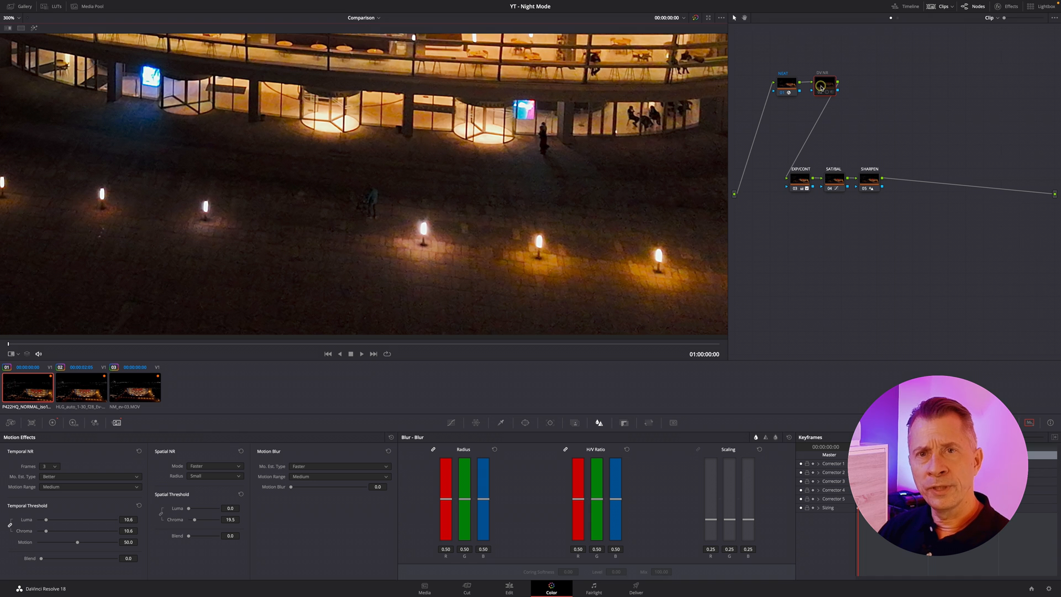
{"action": "mouse_move", "coordinate": [825, 86]}
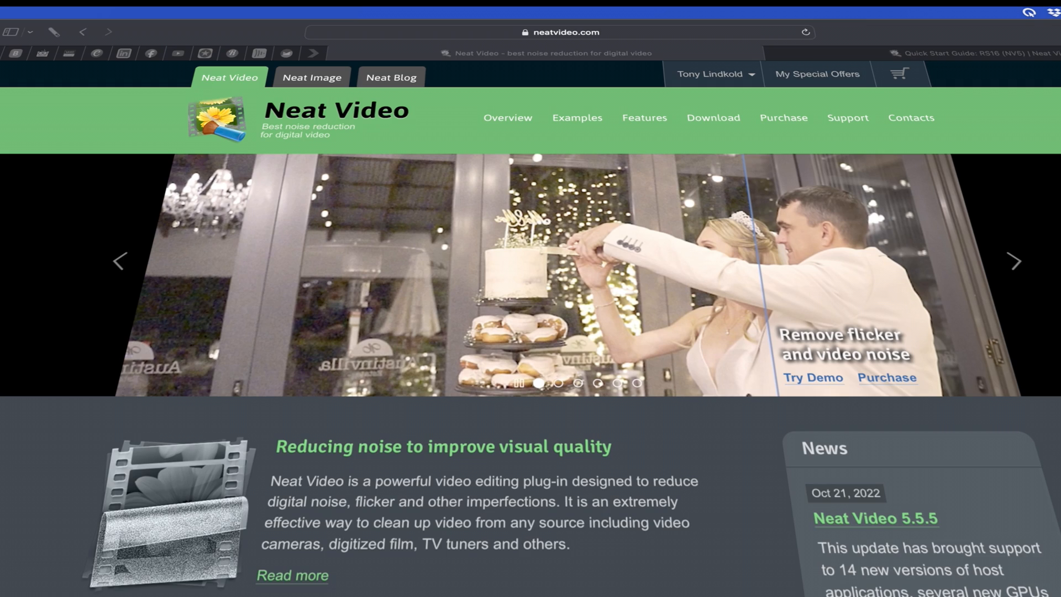
{"action": "scroll", "scroll_direction": "down", "scroll_amount": 3}
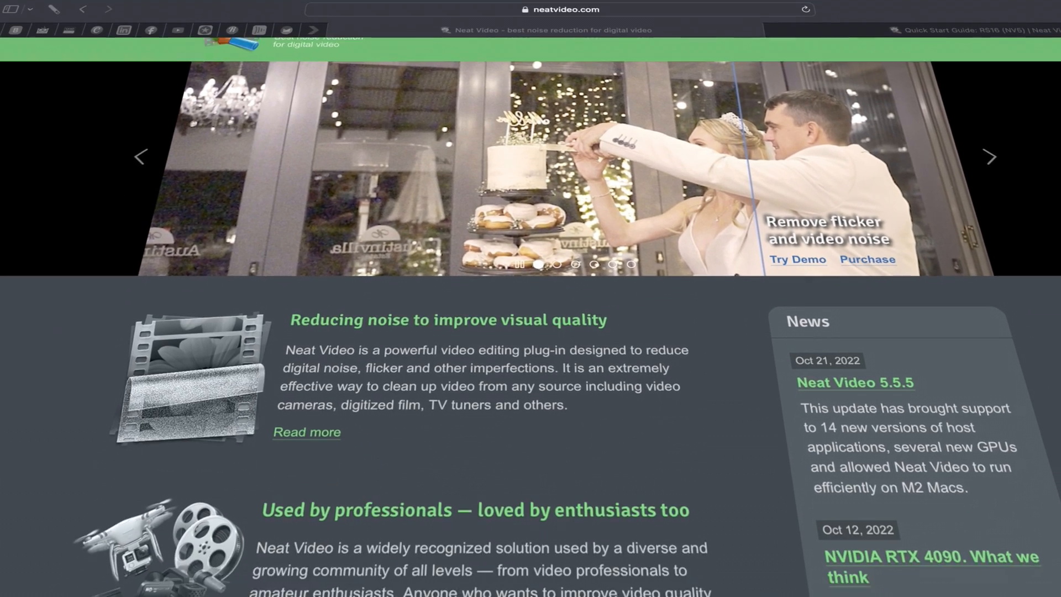
{"action": "scroll", "scroll_direction": "down", "scroll_amount": 3}
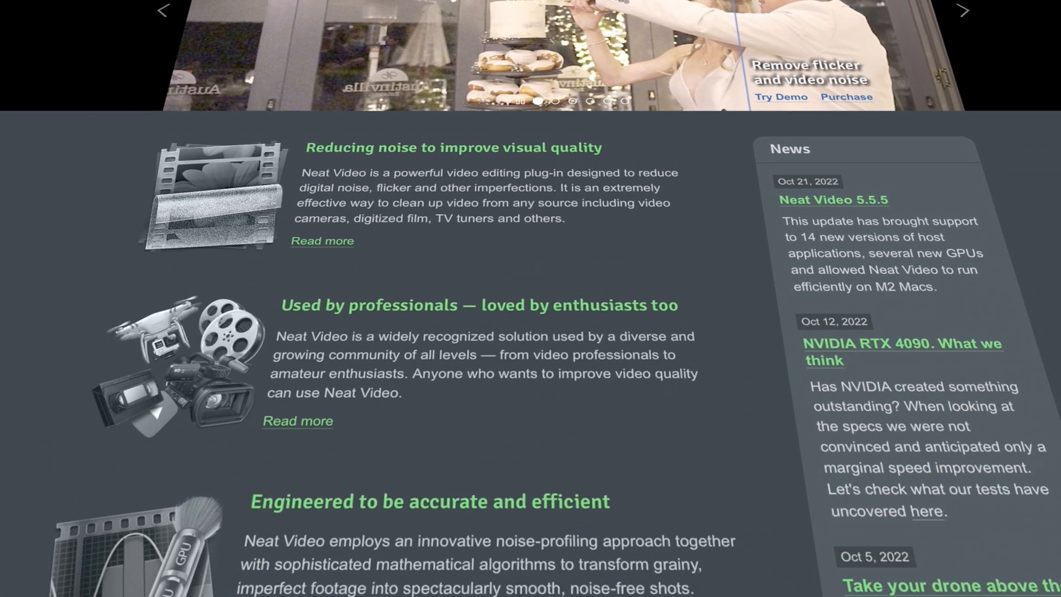
{"action": "scroll", "scroll_direction": "down", "scroll_amount": 3}
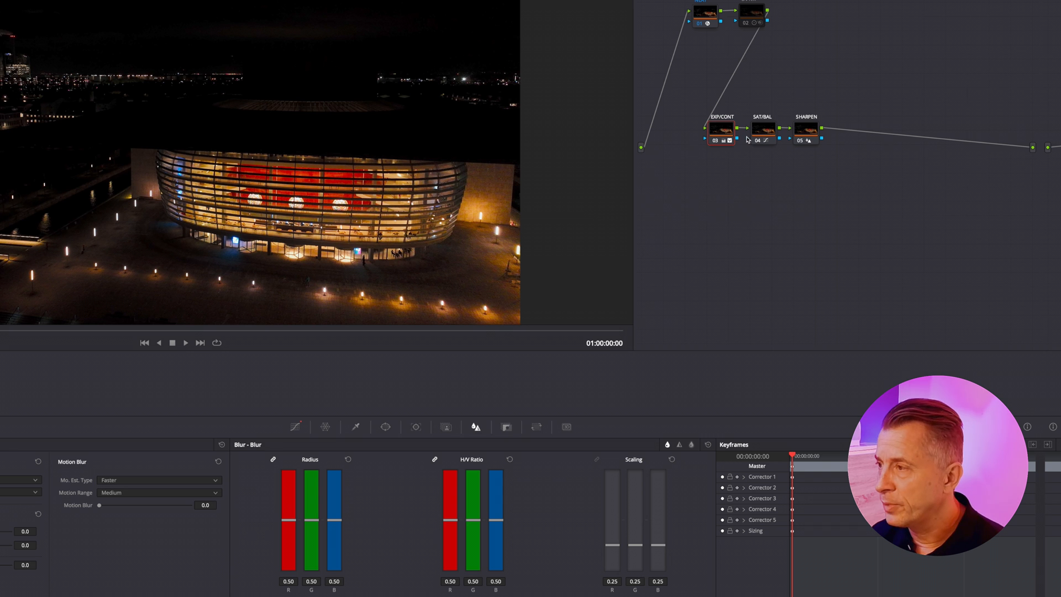
{"action": "left_click", "coordinate": [761, 128]}
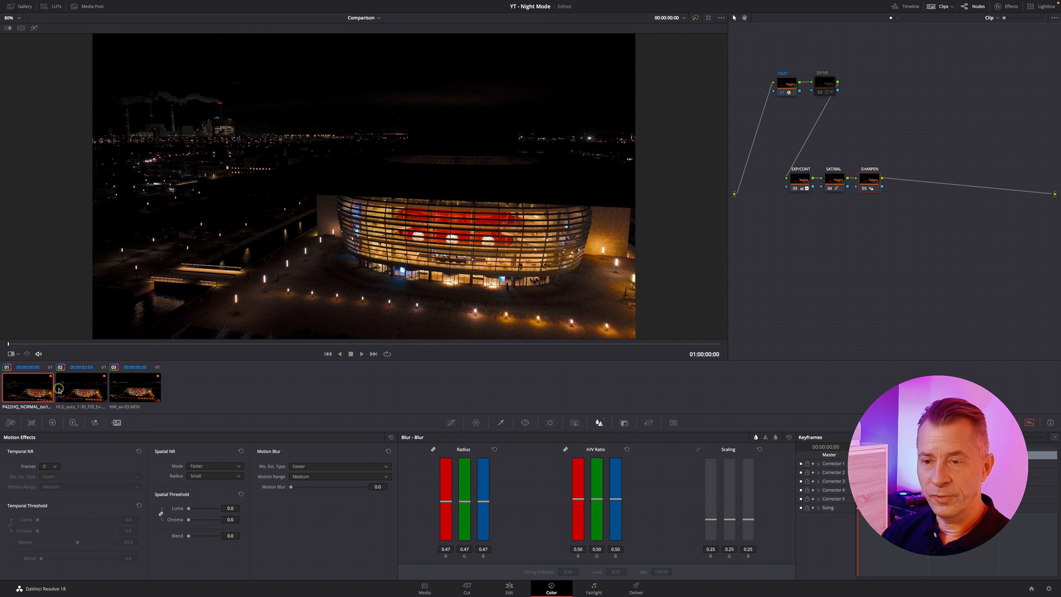
{"action": "left_click", "coordinate": [135, 386]}
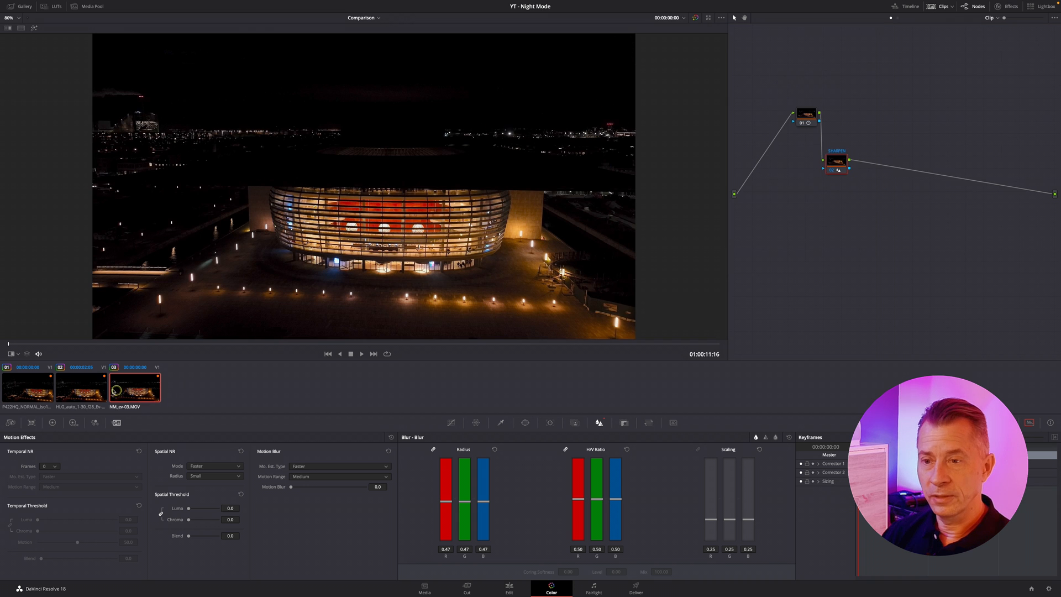
{"action": "left_click", "coordinate": [81, 386]}
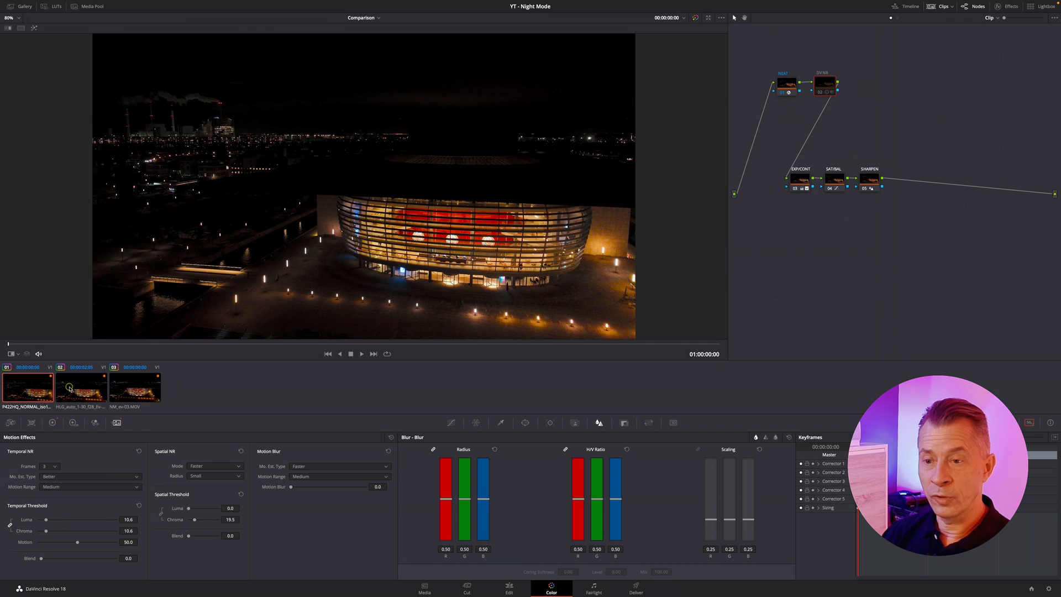
{"action": "left_click", "coordinate": [134, 385]}
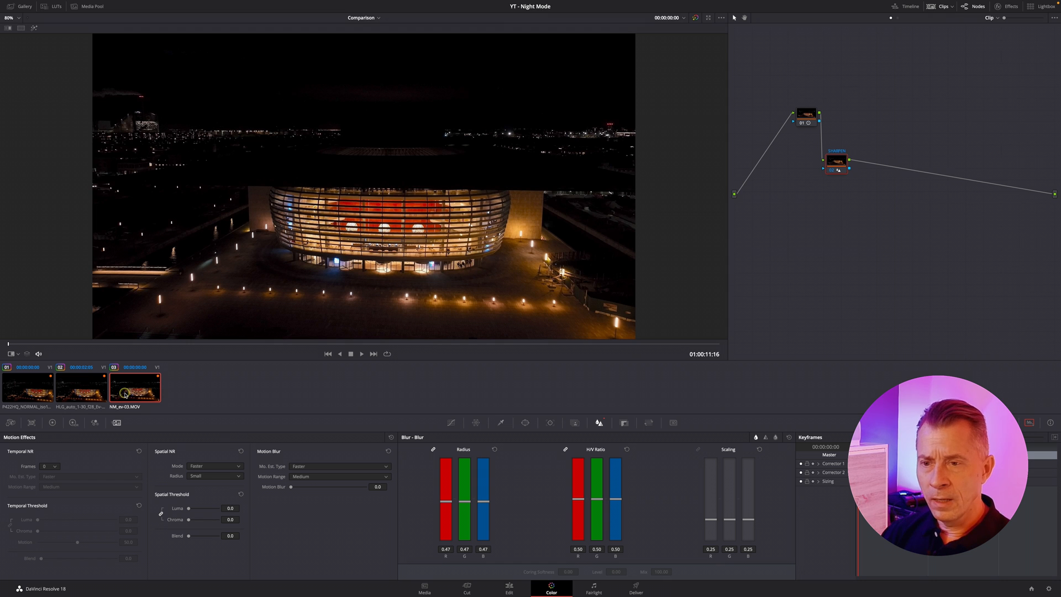
{"action": "left_click", "coordinate": [29, 385]}
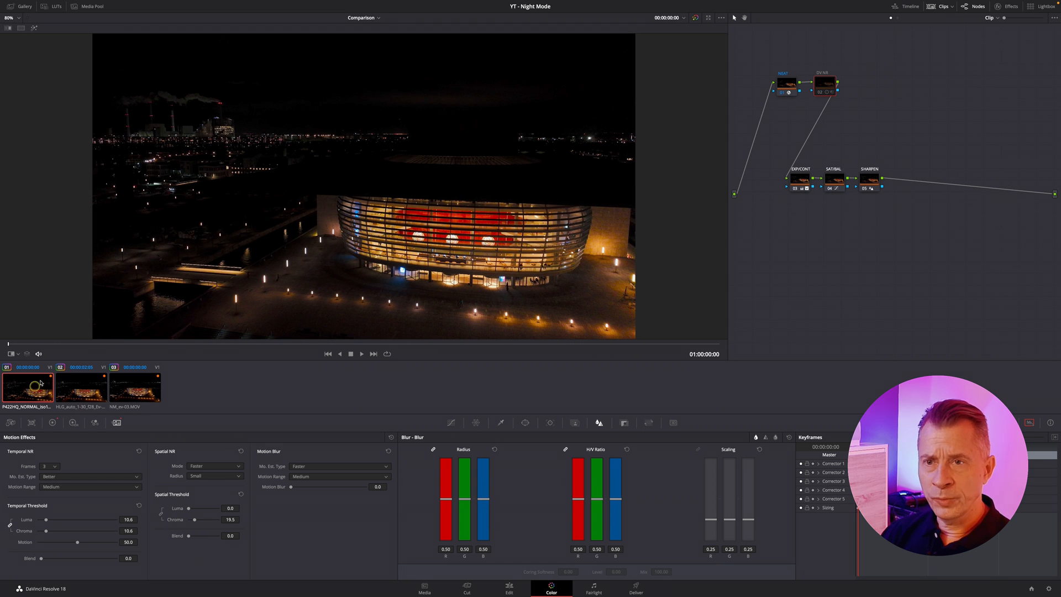
{"action": "left_click", "coordinate": [9, 17]}
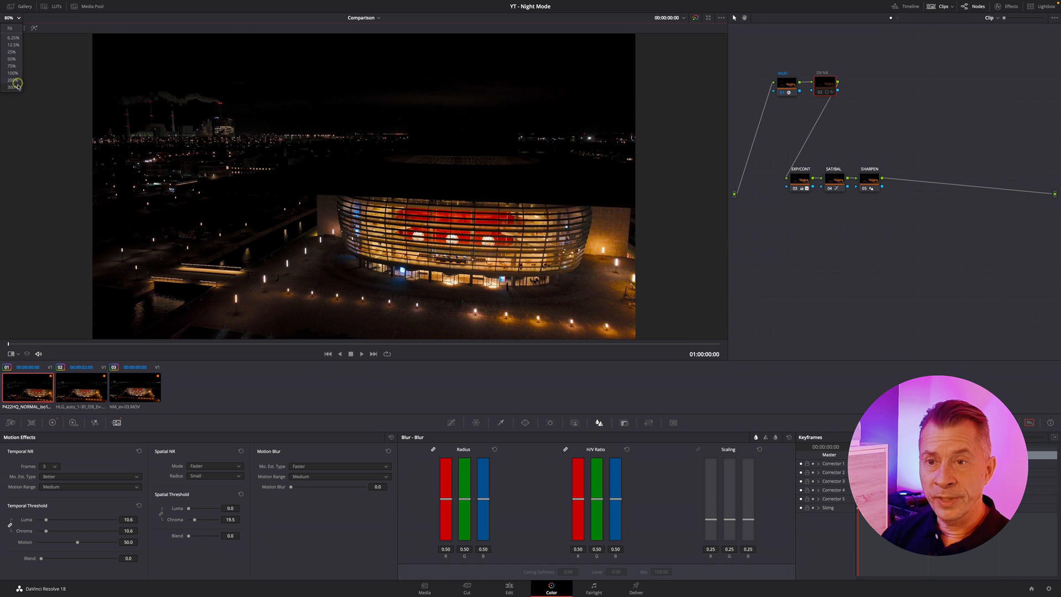
- Magnify the viewer to 300% on the plaza lamps and select the HLG auto clip
{"action": "left_click", "coordinate": [11, 87]}
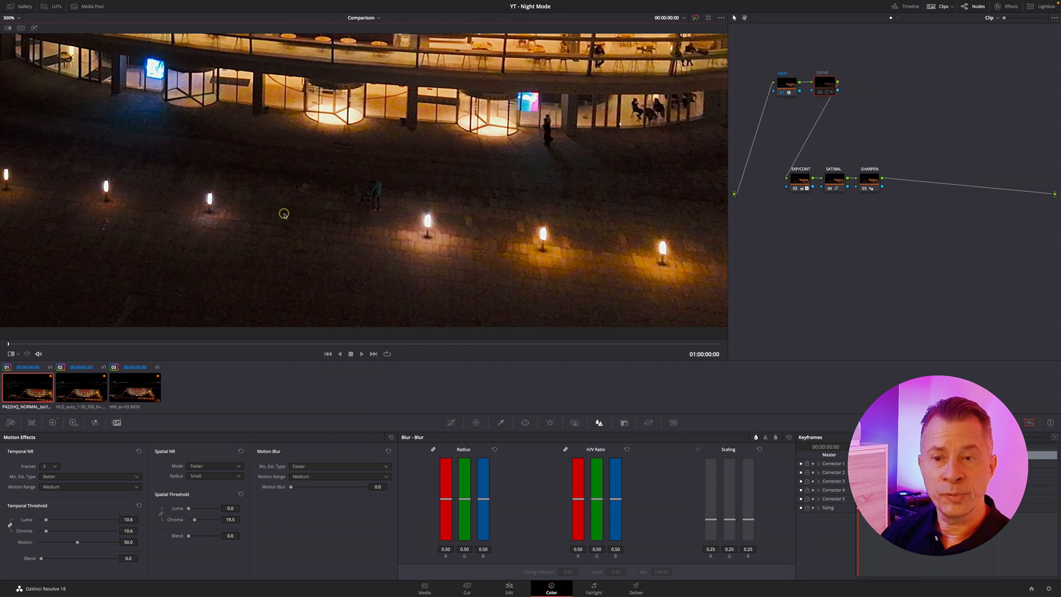
{"action": "mouse_move", "coordinate": [279, 297]}
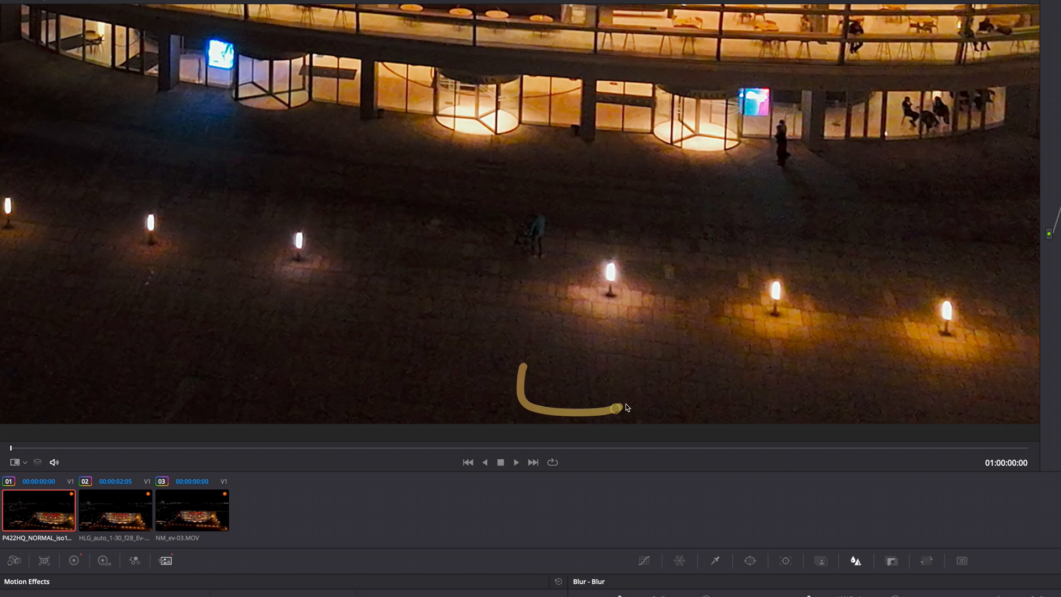
{"action": "left_click_drag", "start_coordinate": [616, 407], "coordinate": [609, 391]}
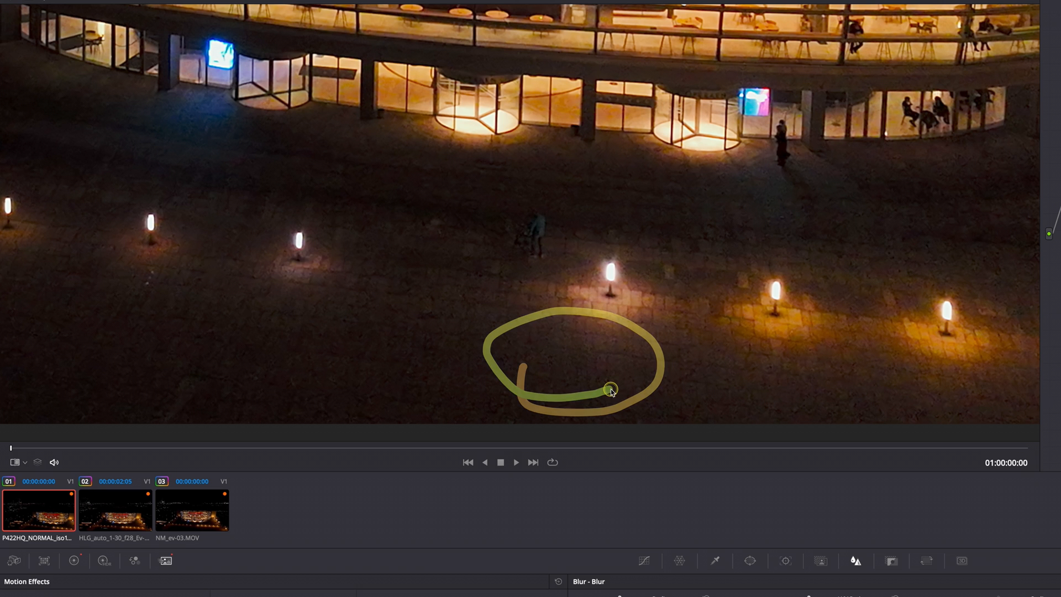
{"action": "left_click", "coordinate": [115, 509]}
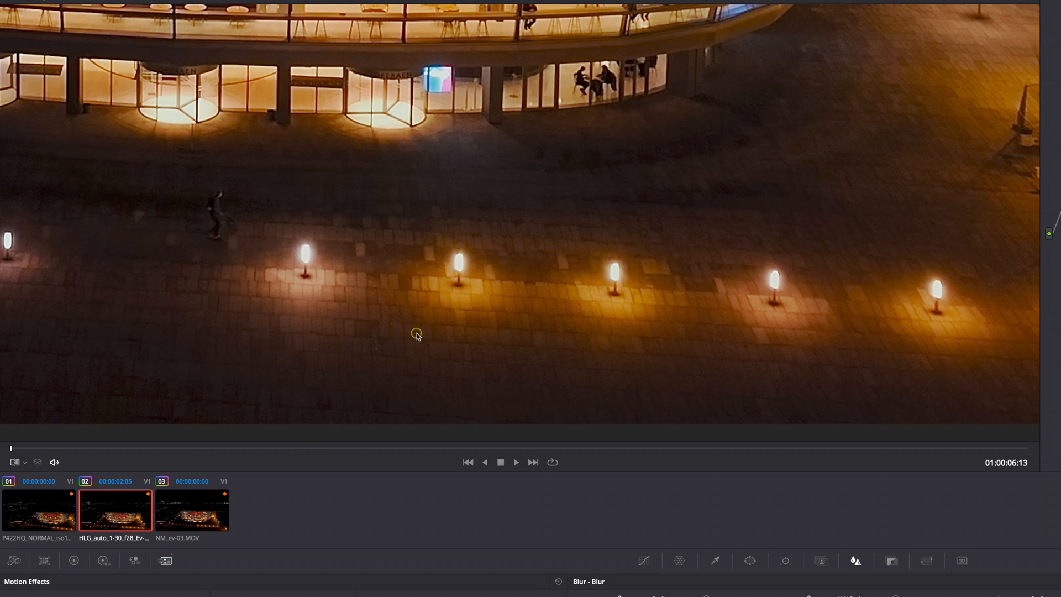
- Nudge the magnified view over the HLG clip's plaza and lamps
{"action": "left_click_drag", "start_coordinate": [417, 332], "coordinate": [423, 372]}
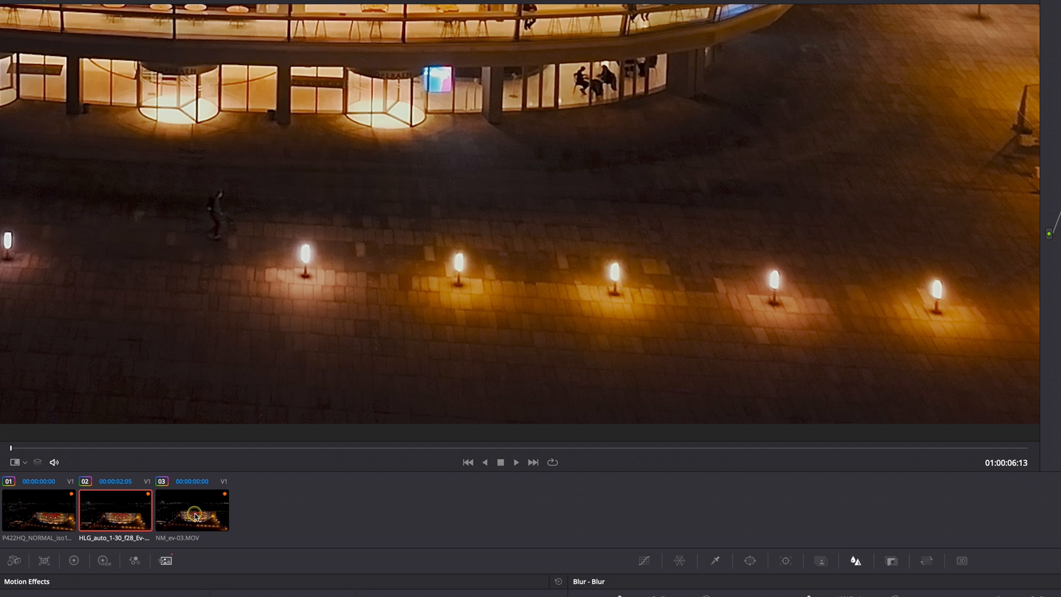
{"action": "mouse_move", "coordinate": [188, 520]}
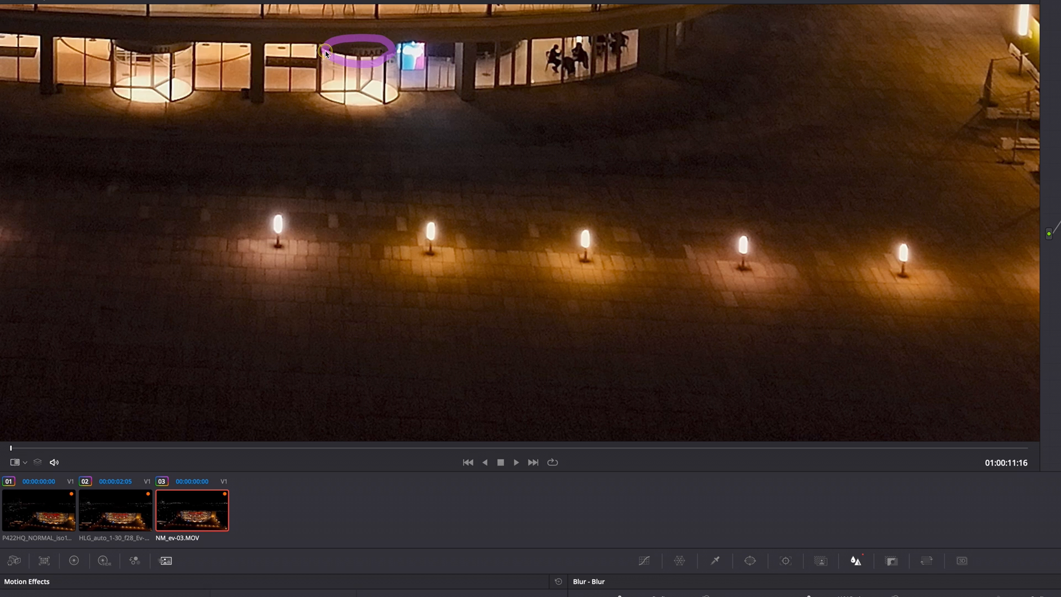
- Return to the HLG auto clip after viewing the night mode clip at 300%
{"action": "left_click", "coordinate": [115, 510]}
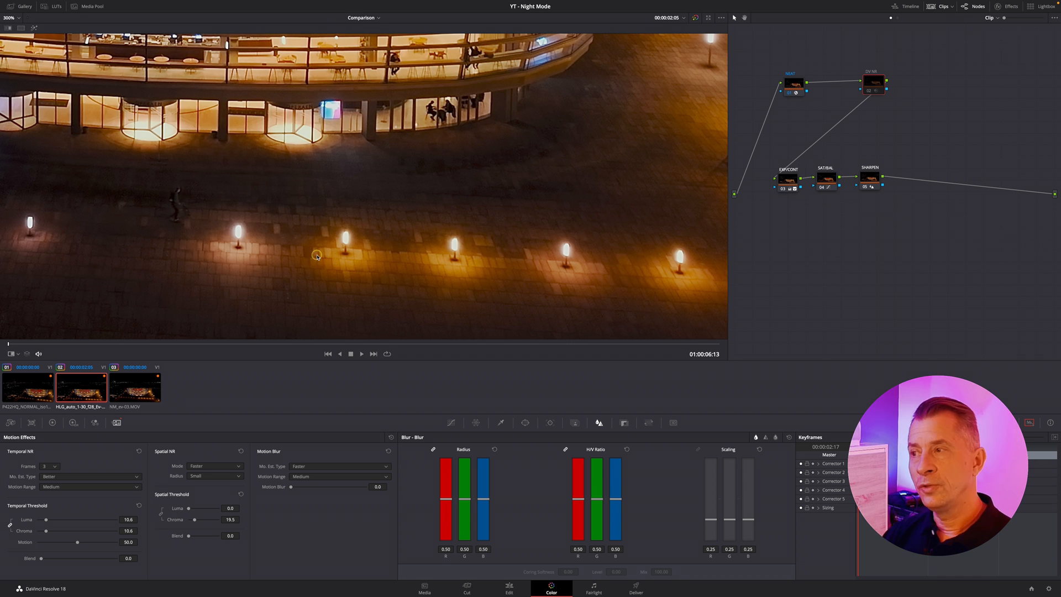
{"action": "mouse_move", "coordinate": [793, 88]}
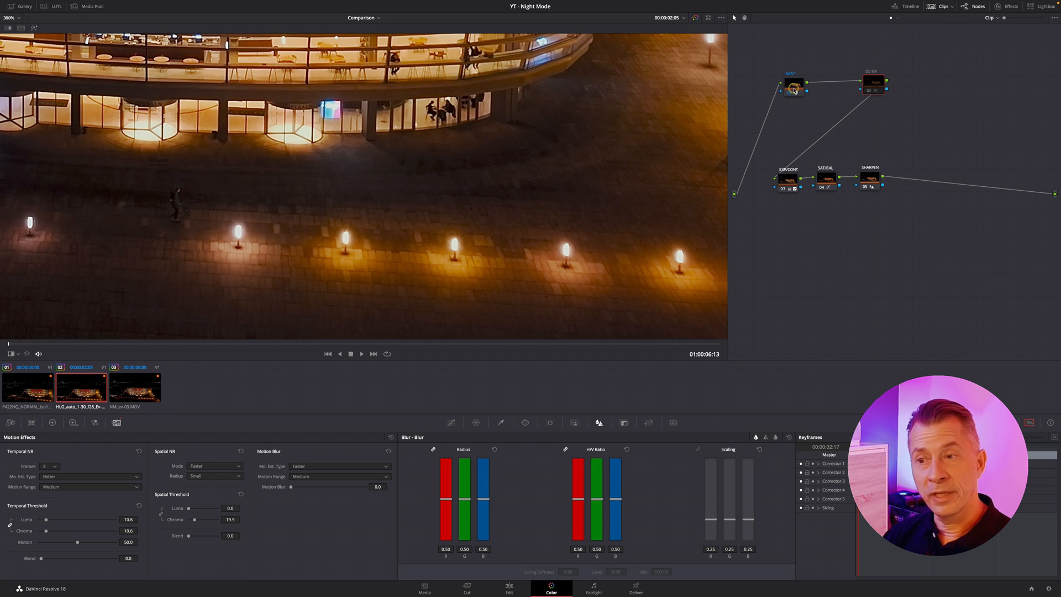